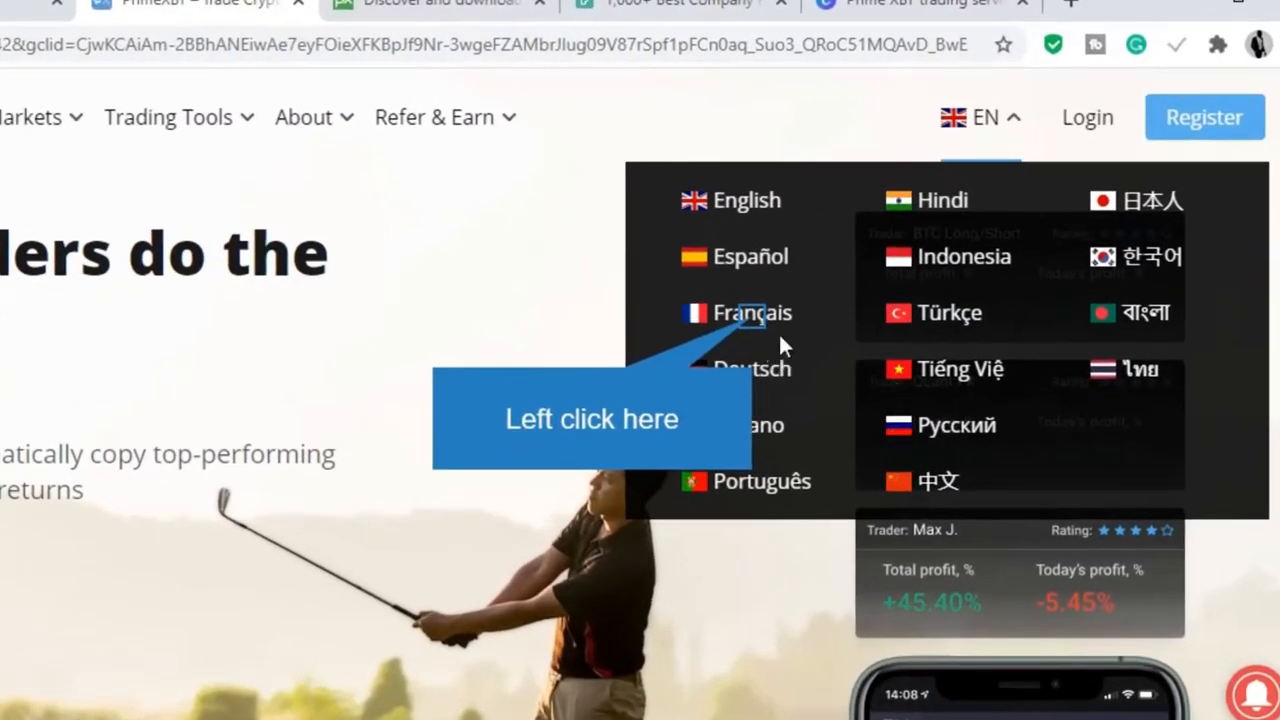
pyautogui.moveTo(830, 380)
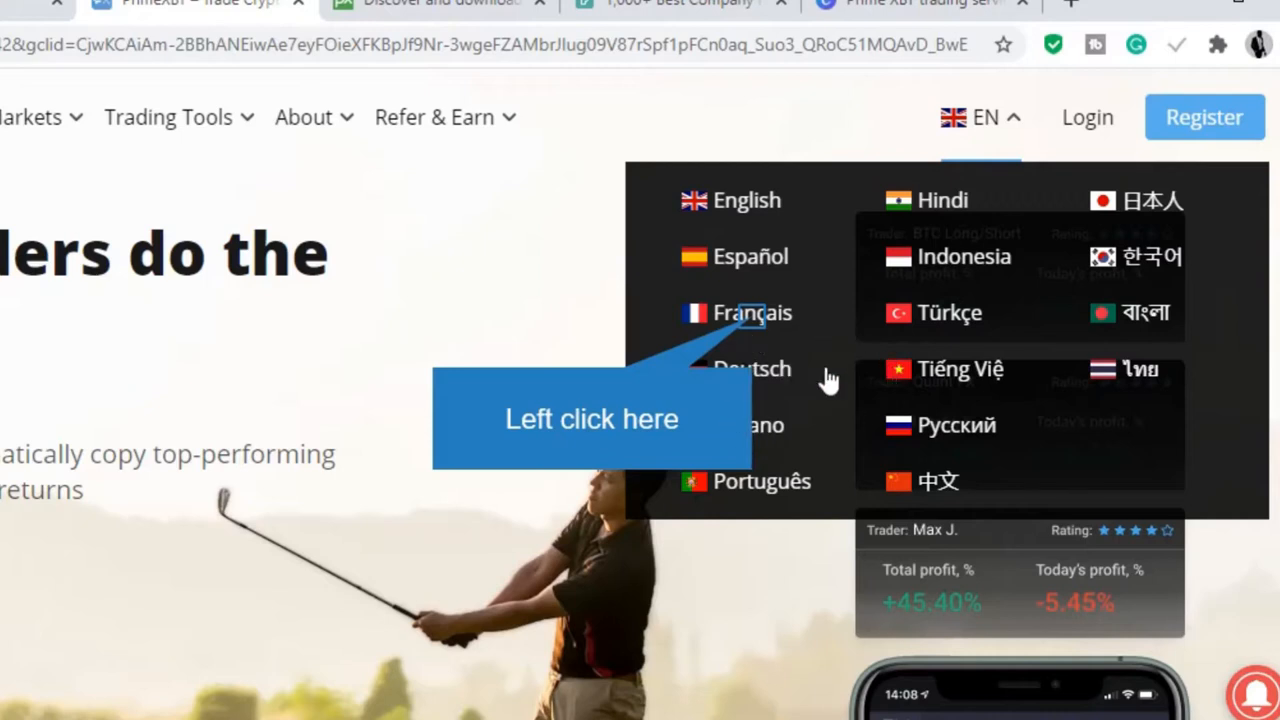
pyautogui.moveTo(776, 304)
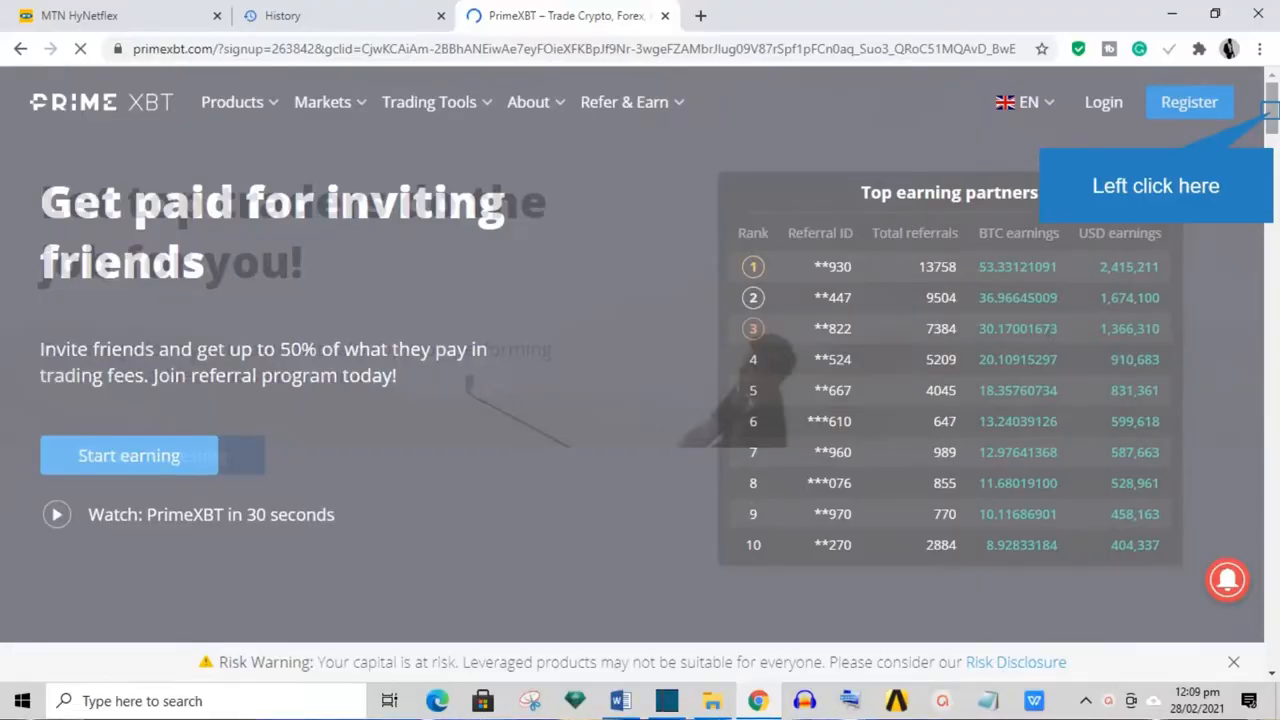
pyautogui.scroll(-3)
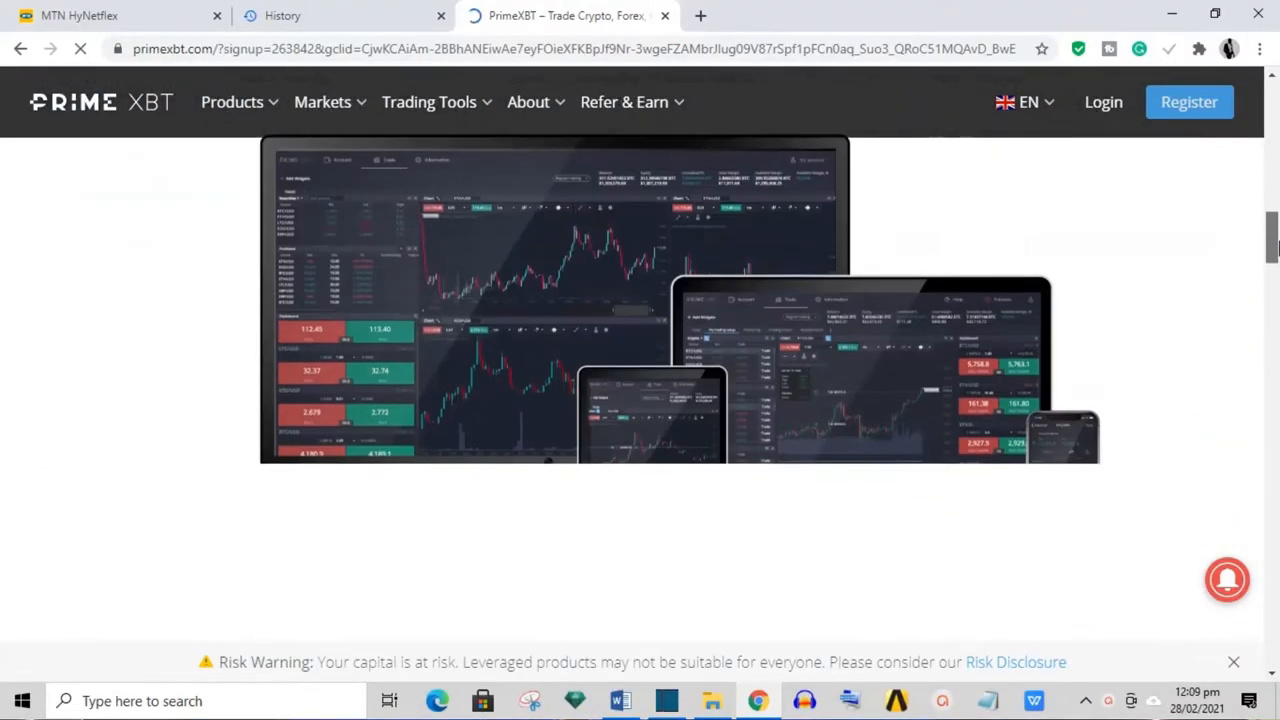
pyautogui.scroll(-3)
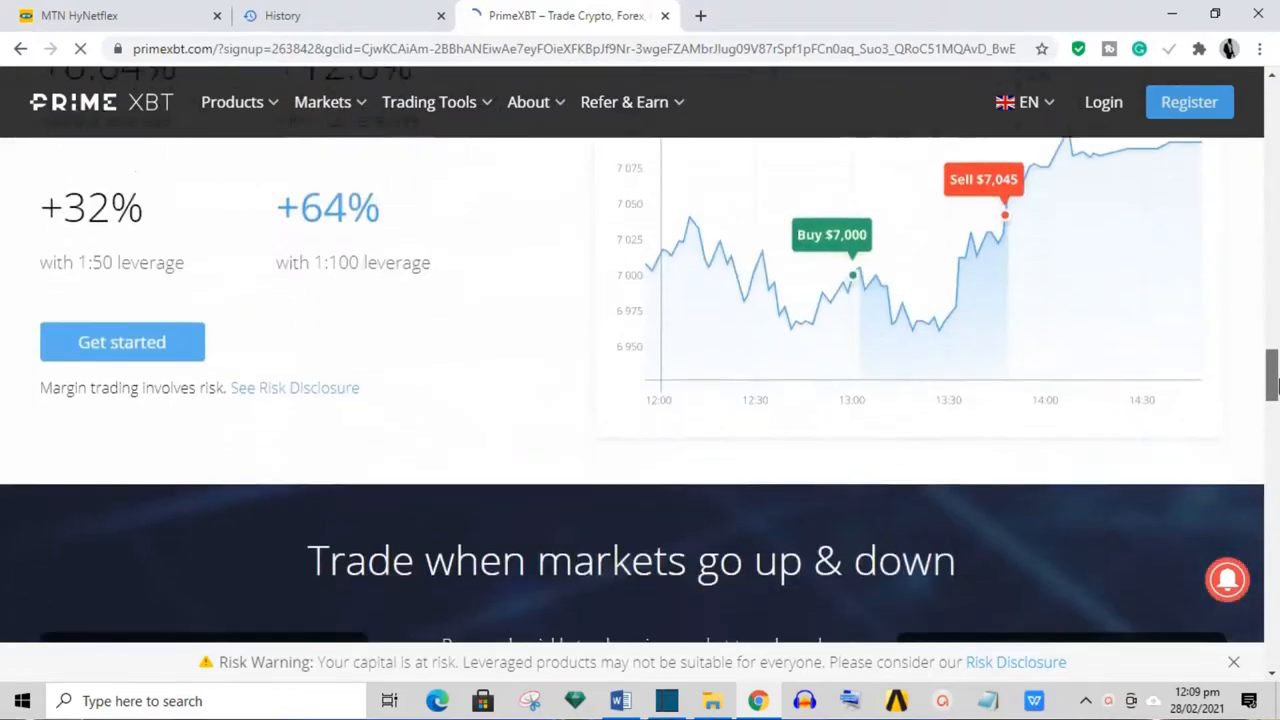
pyautogui.scroll(-3)
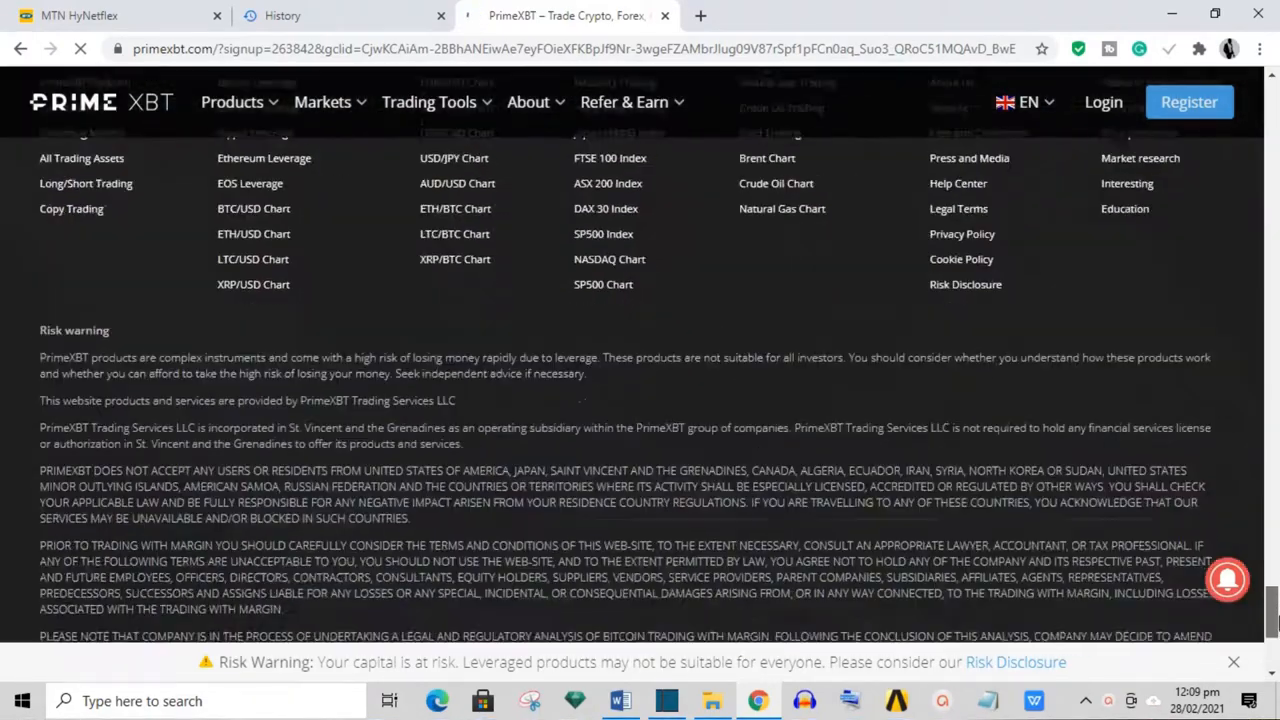